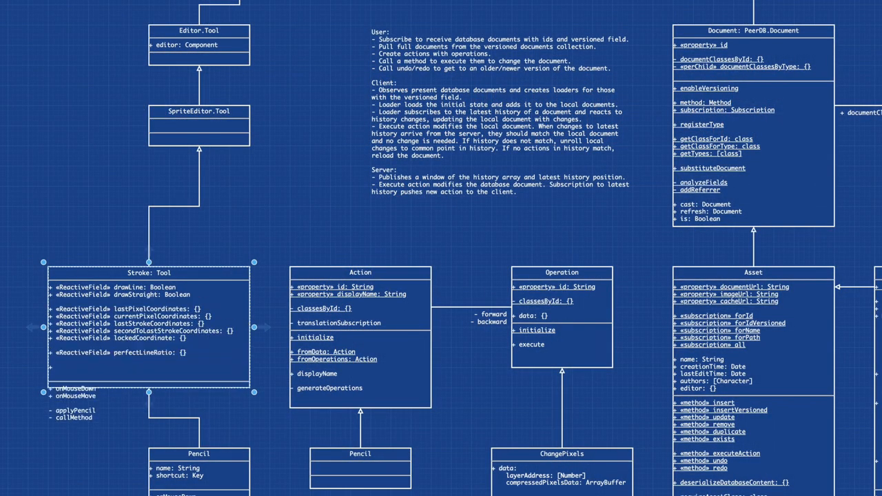
Open the Chest sprite from the internal editor's sprite list
scroll("down", 3)
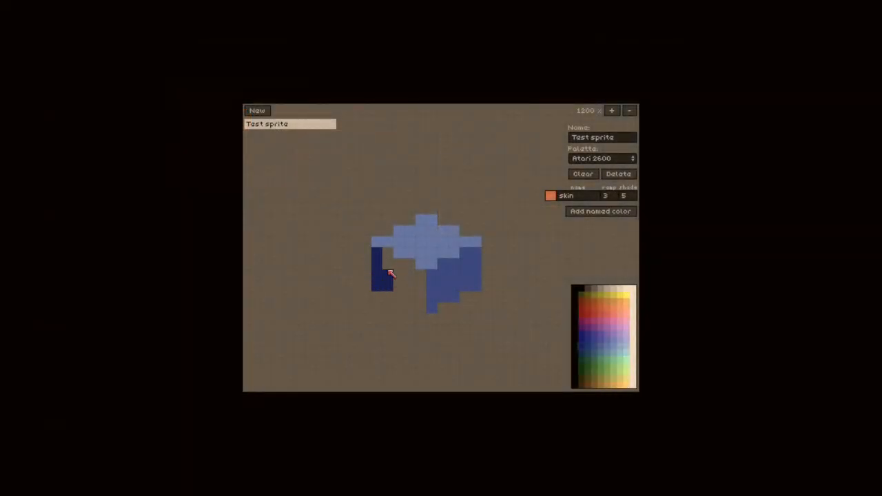
left_click(403, 279)
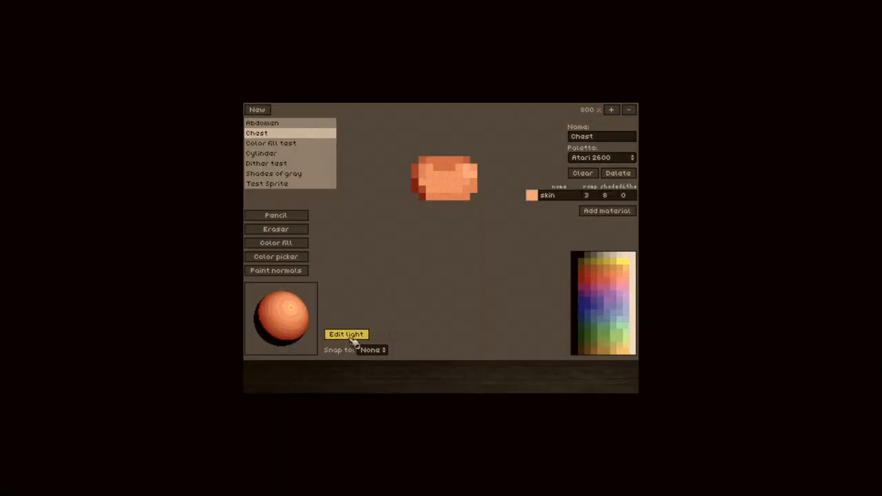
Enter Edit light and pick the Paint normals tool to show the Chest's surface normals
left_click(275, 269)
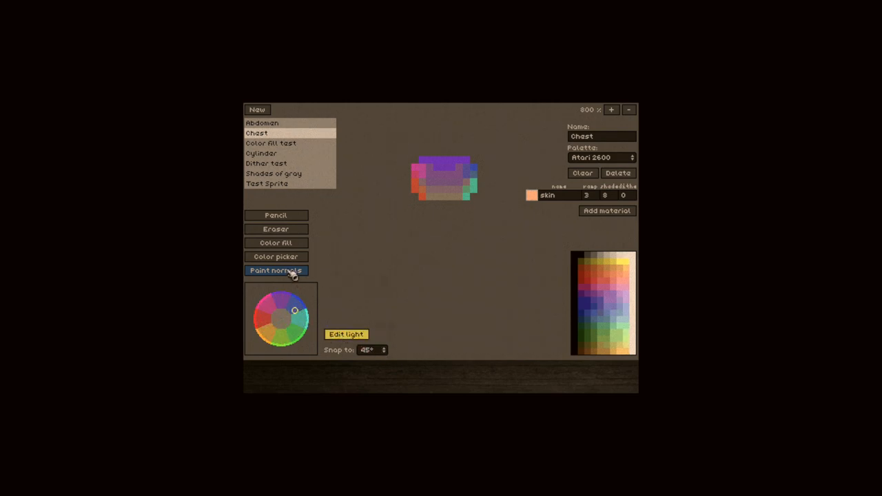
left_click(275, 270)
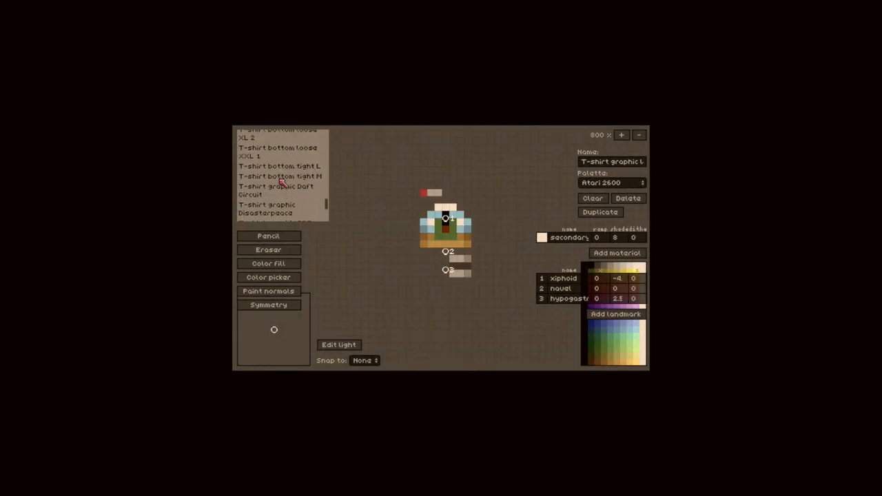
Open a T-shirt graphic sprite with numbered landmarks like xiphoid and navel
left_click(278, 175)
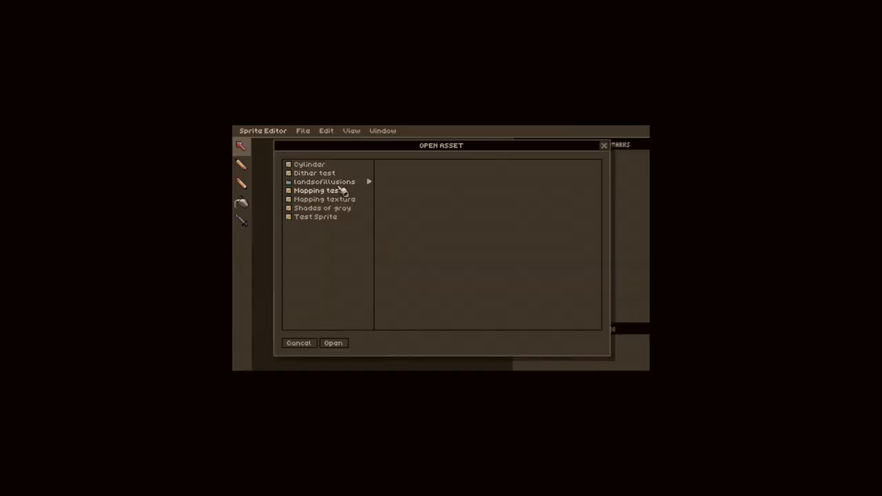
In Open Asset, browse landsofillusions > body > arms
left_click(324, 181)
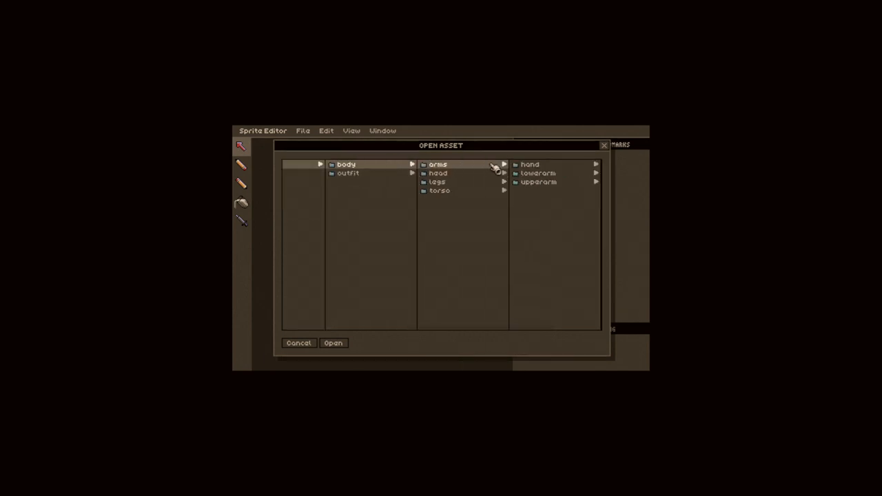
left_click(530, 164)
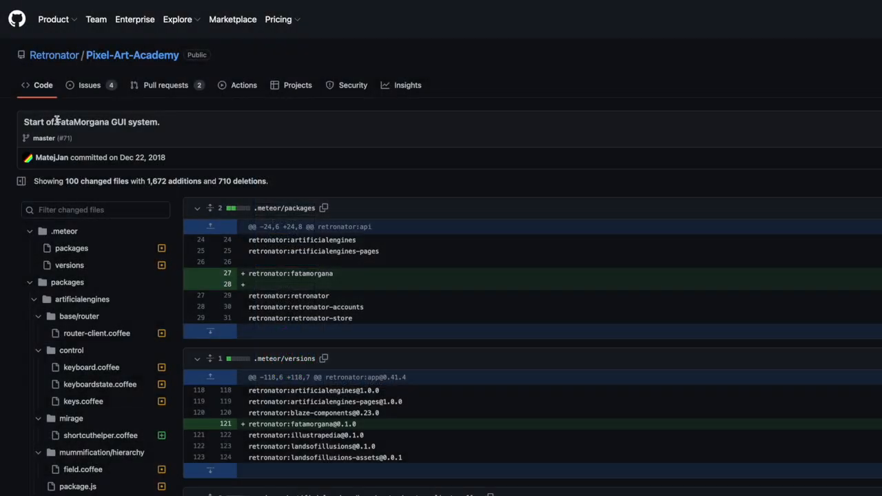
Select 'FataMorgana' in the commit title and scroll through the added fatamorgana files
double_click(81, 122)
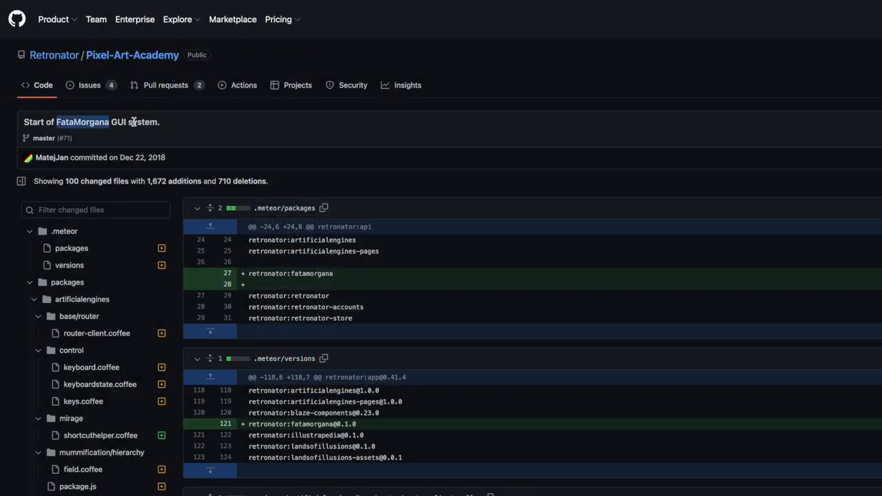
scroll("down", 3)
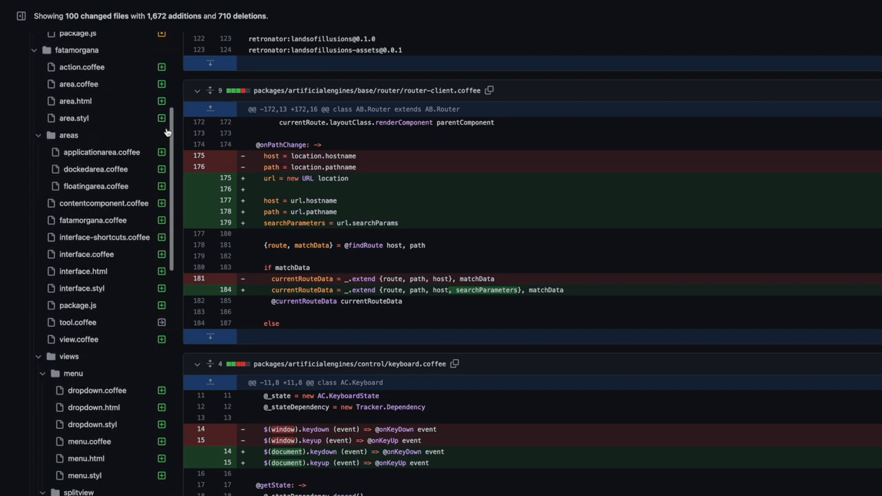
left_click(89, 128)
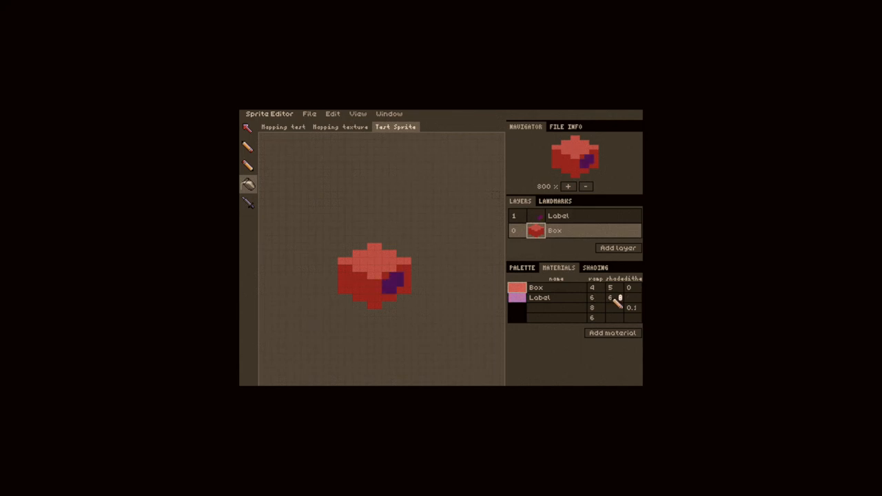
Show the Palette, switch to the Mapping texture sprite, and view its Landmarks list
left_click(522, 267)
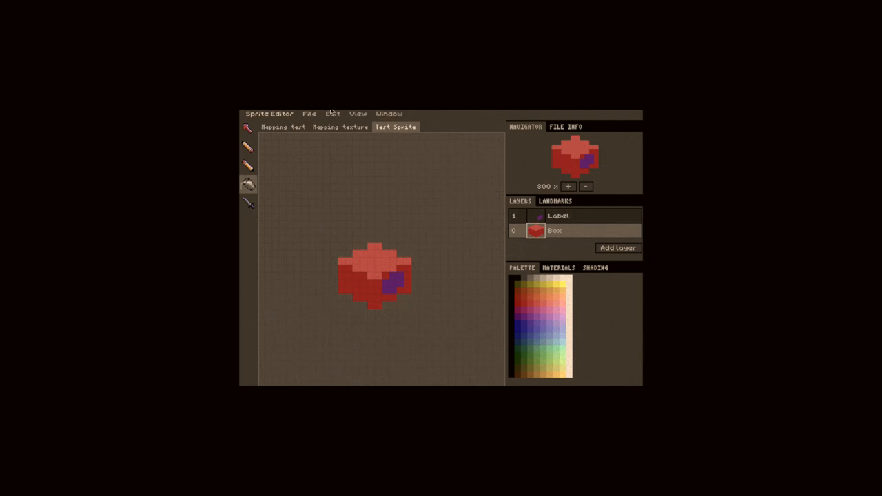
left_click(339, 126)
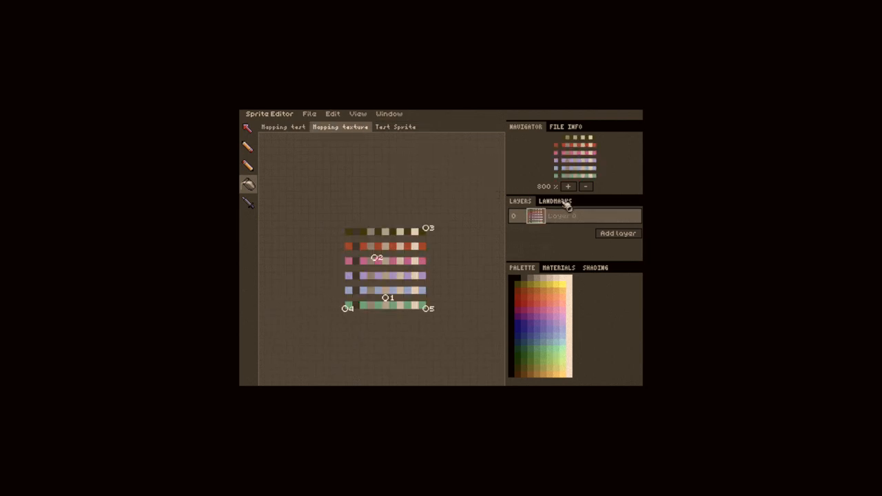
left_click(555, 201)
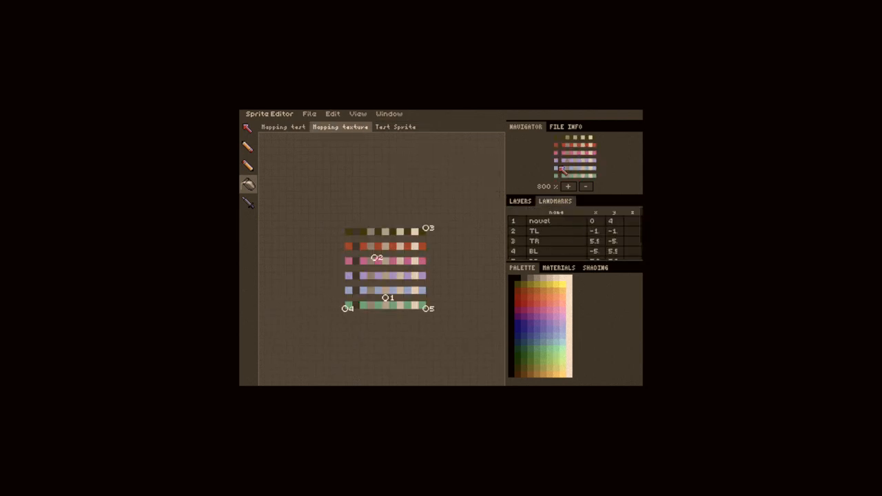
left_click(525, 126)
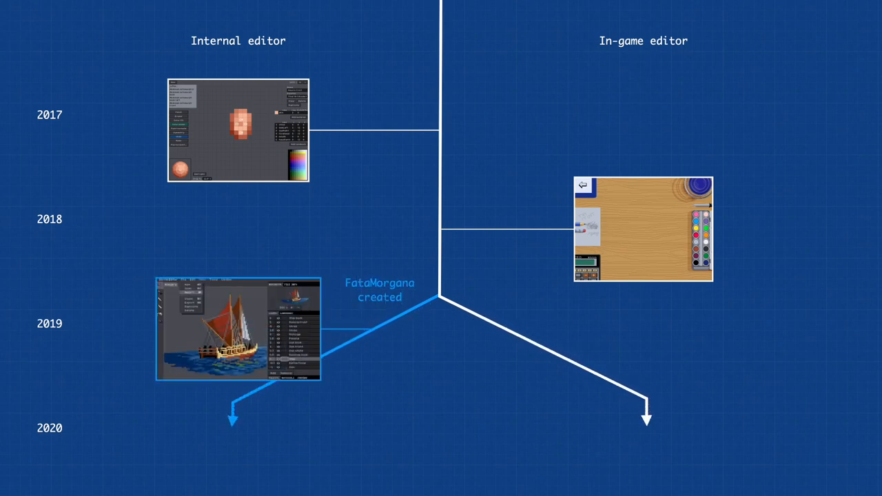
Scroll the timeline slide past 2020 to show 2021 and 2022
scroll("down", 3)
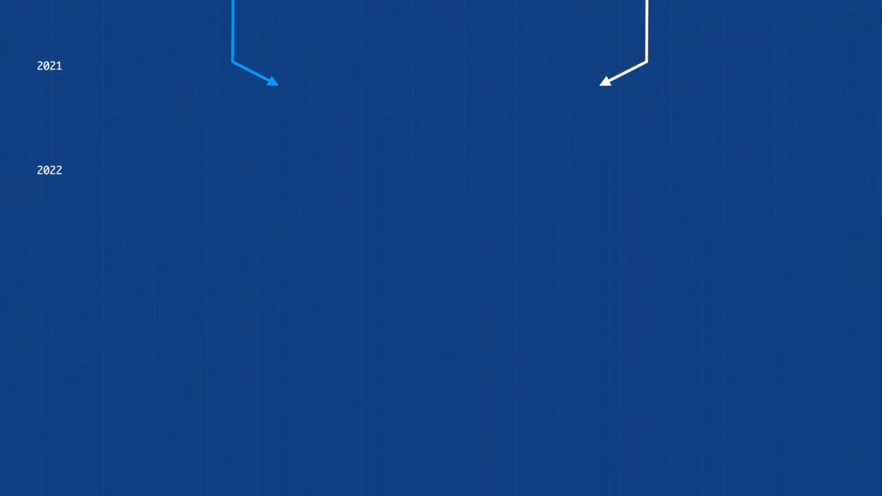